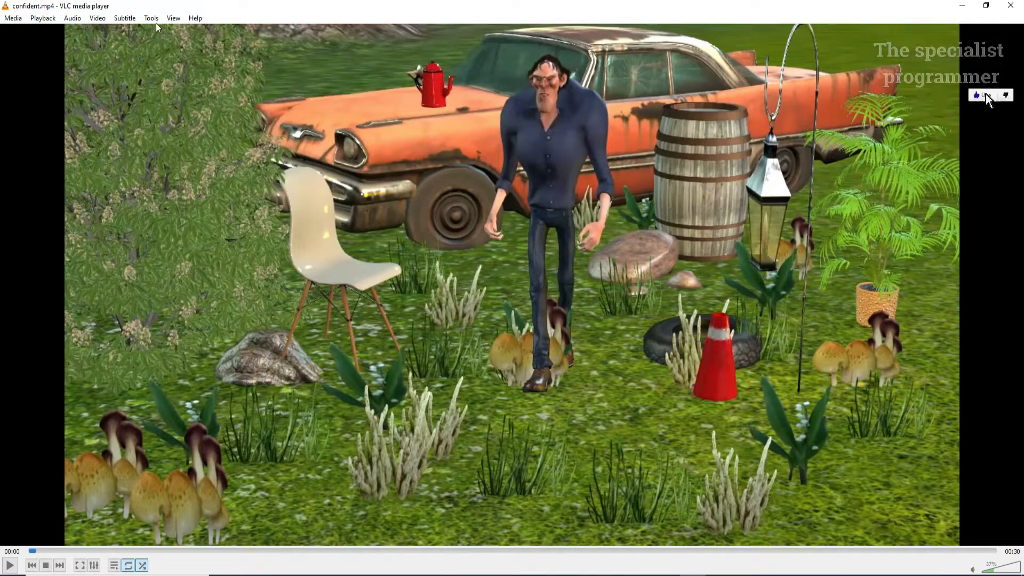
# - Bring up the Adjustments and Effects window from the Tools menu
pyautogui.click(150, 18)
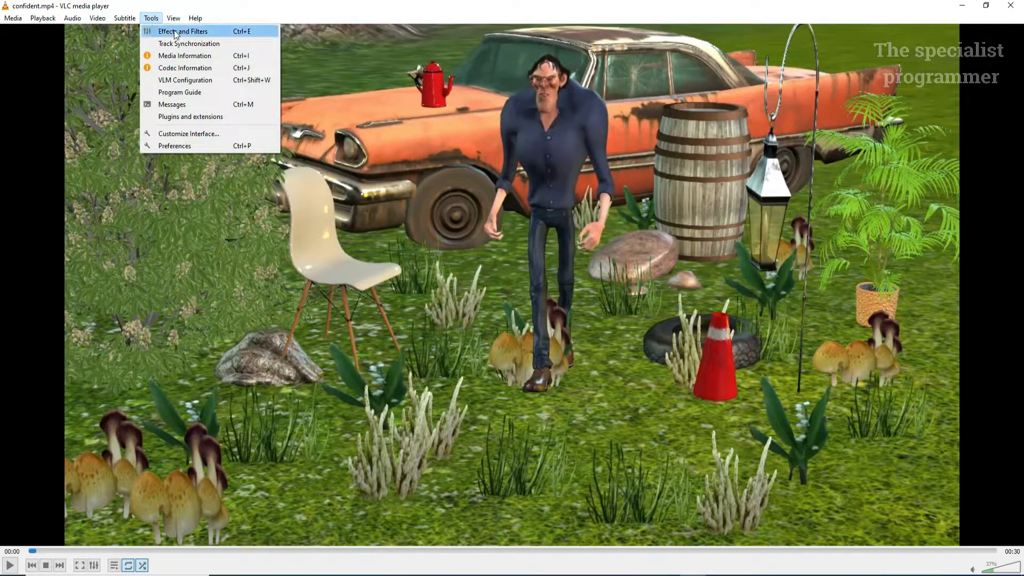
pyautogui.click(183, 31)
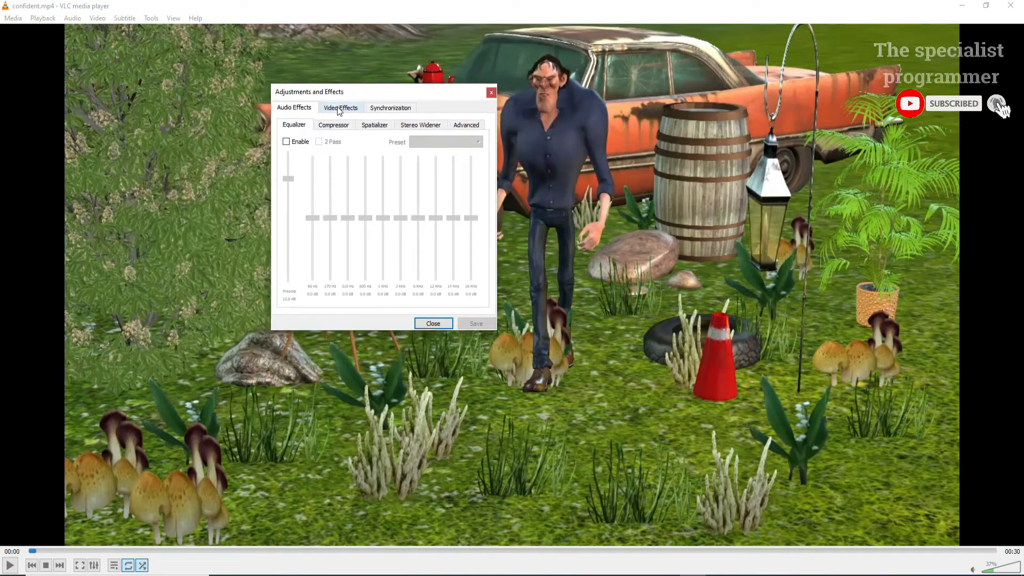
# - Enable Interactive Zoom under Video Effects > Geometry, save it and close the window
pyautogui.click(340, 108)
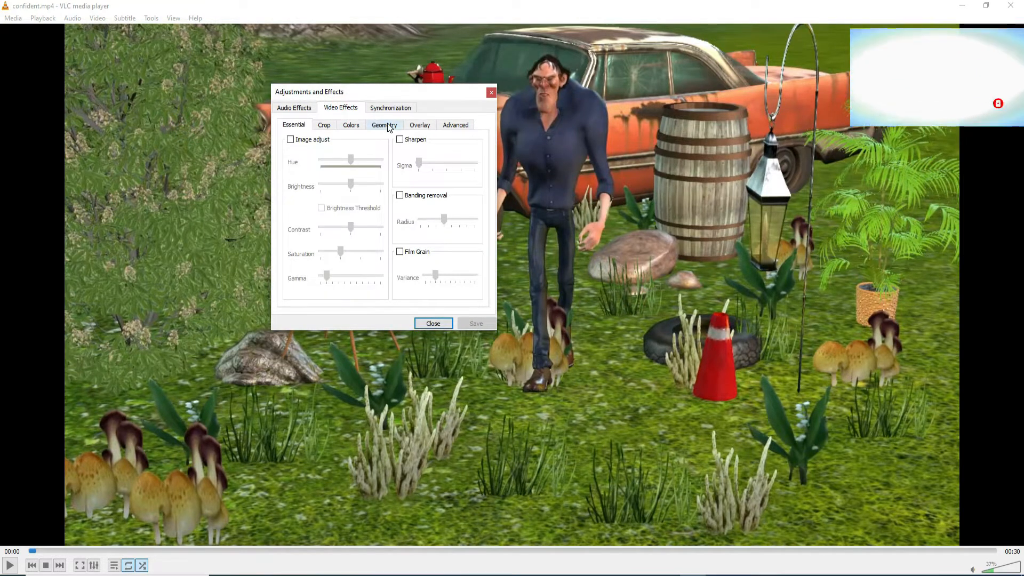
pyautogui.click(384, 125)
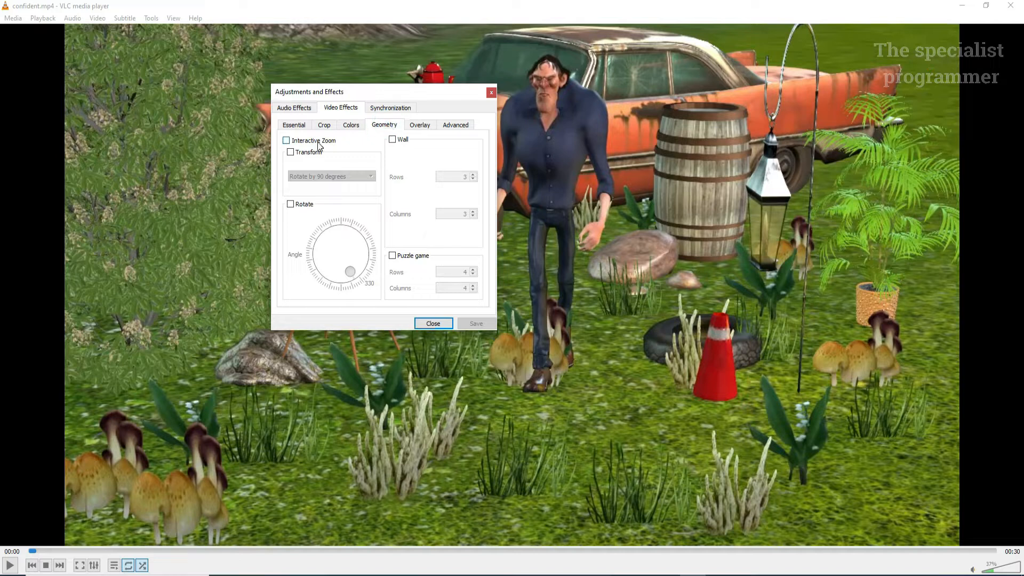
pyautogui.click(286, 140)
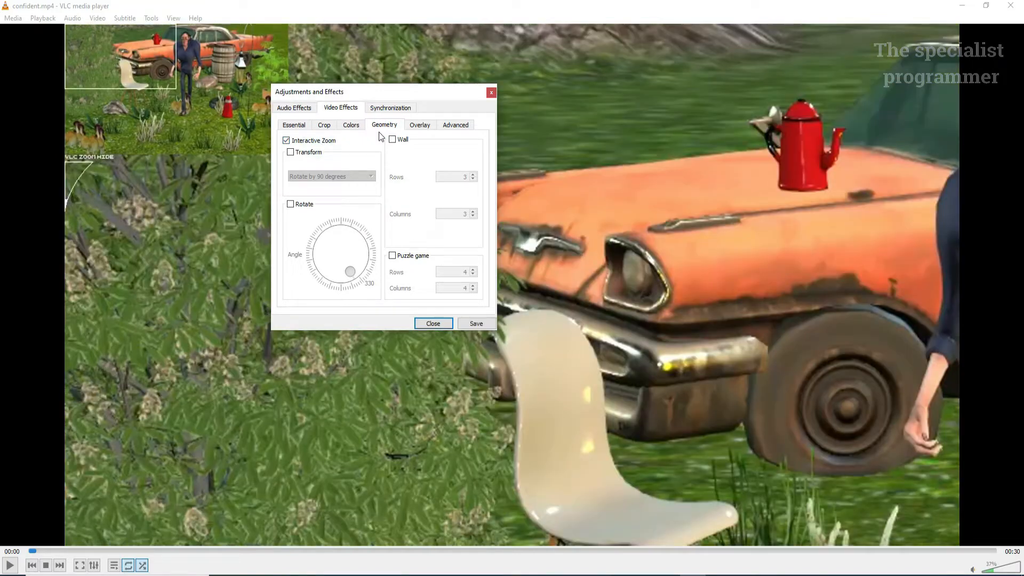
pyautogui.moveTo(475, 323)
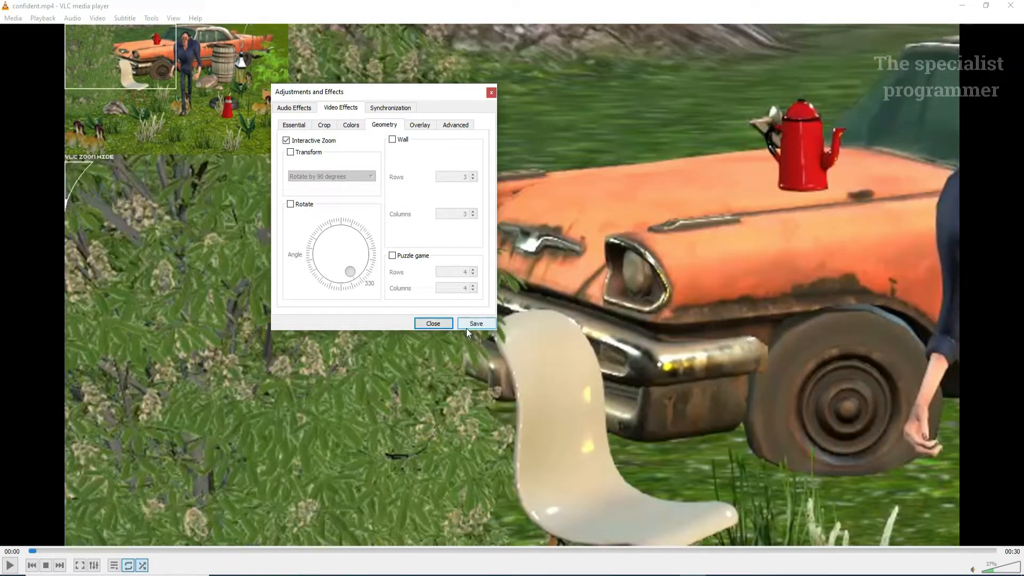
pyautogui.click(476, 323)
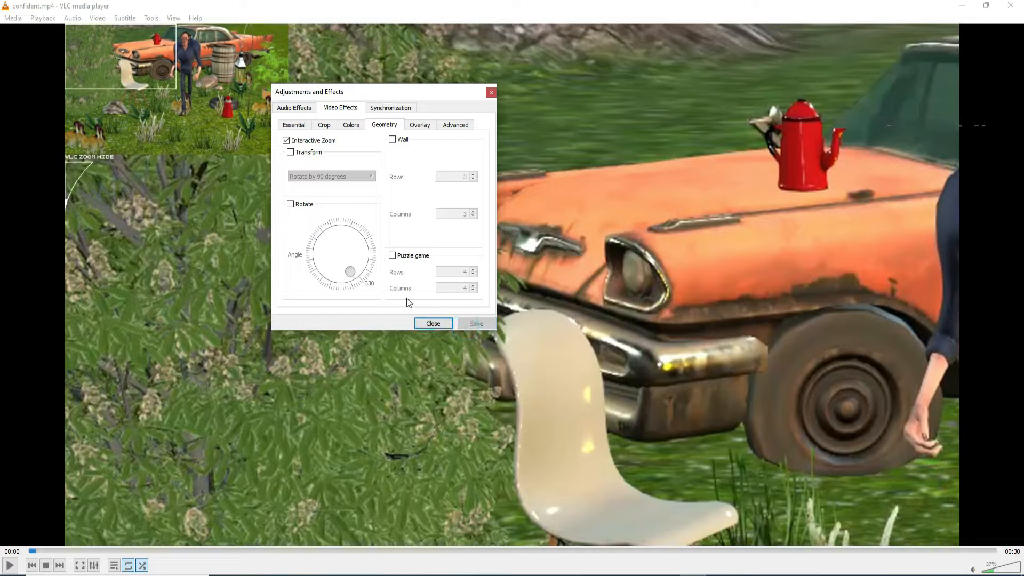
pyautogui.click(432, 323)
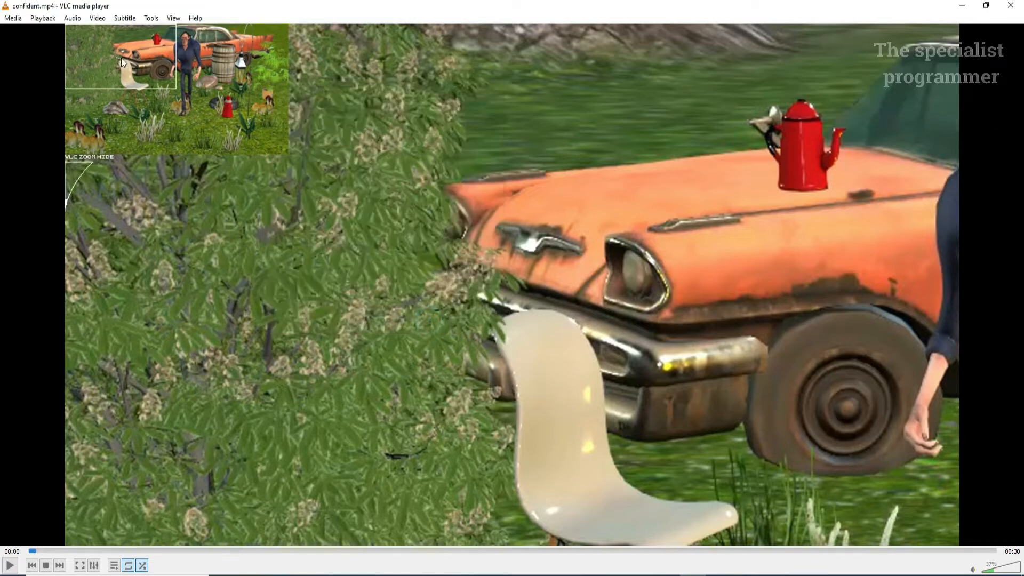
# - Play the zoomed video and shift the magnified area onto the man's legs and the barrel
pyautogui.click(9, 565)
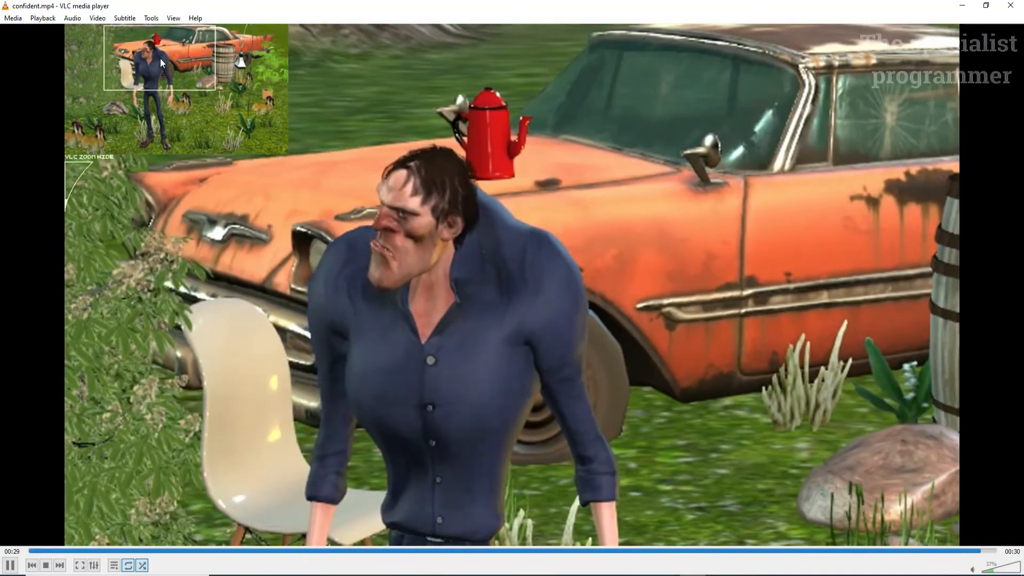
pyautogui.click(36, 551)
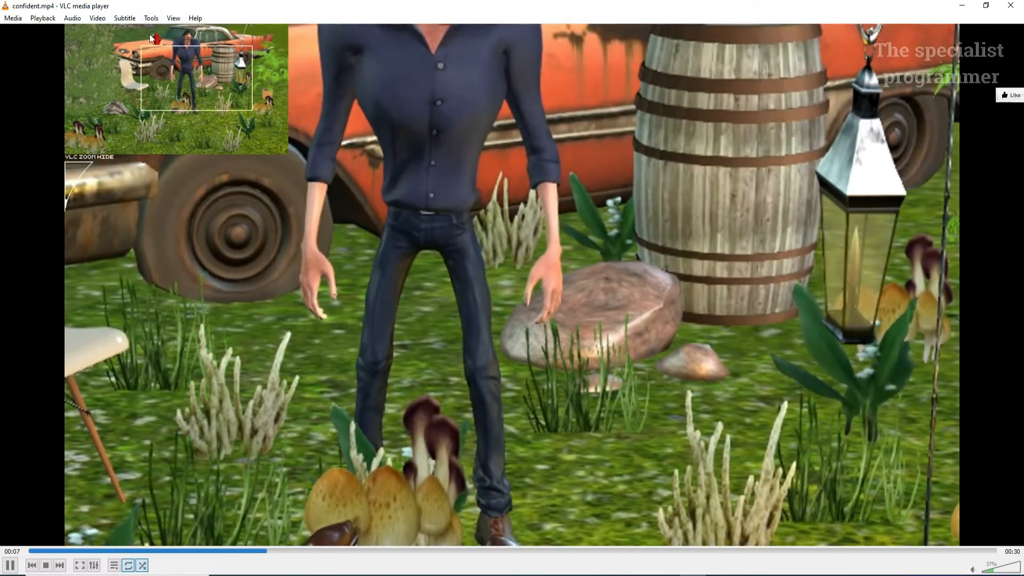
# - Untick Interactive Zoom in the effects window and close it to restore the full frame
pyautogui.click(150, 18)
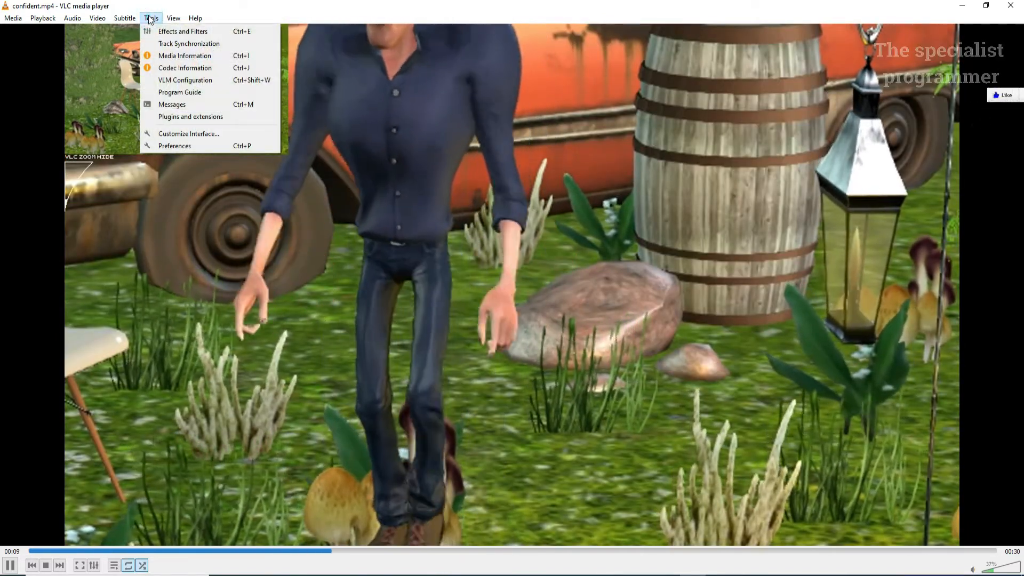
pyautogui.click(182, 31)
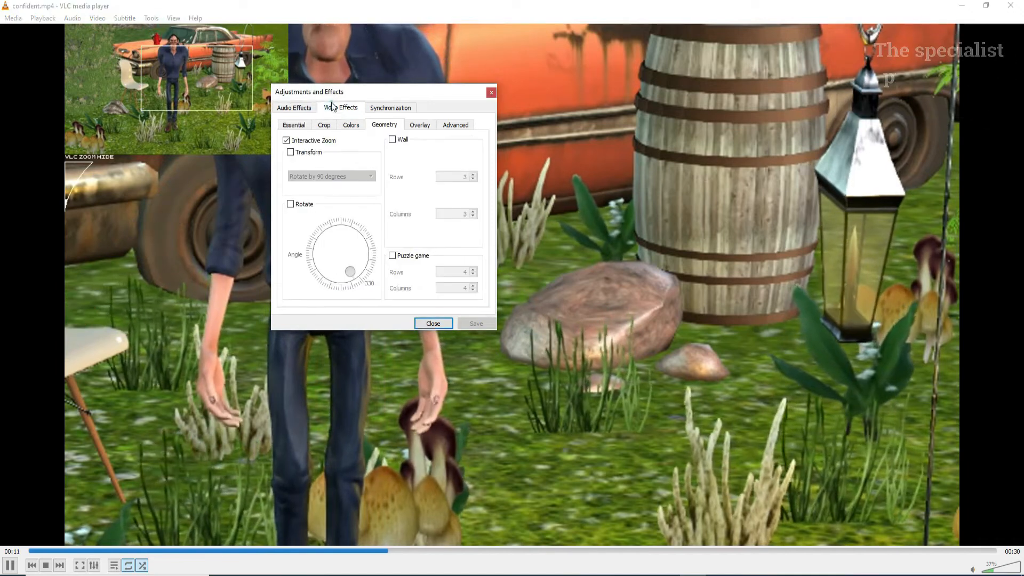
pyautogui.click(286, 140)
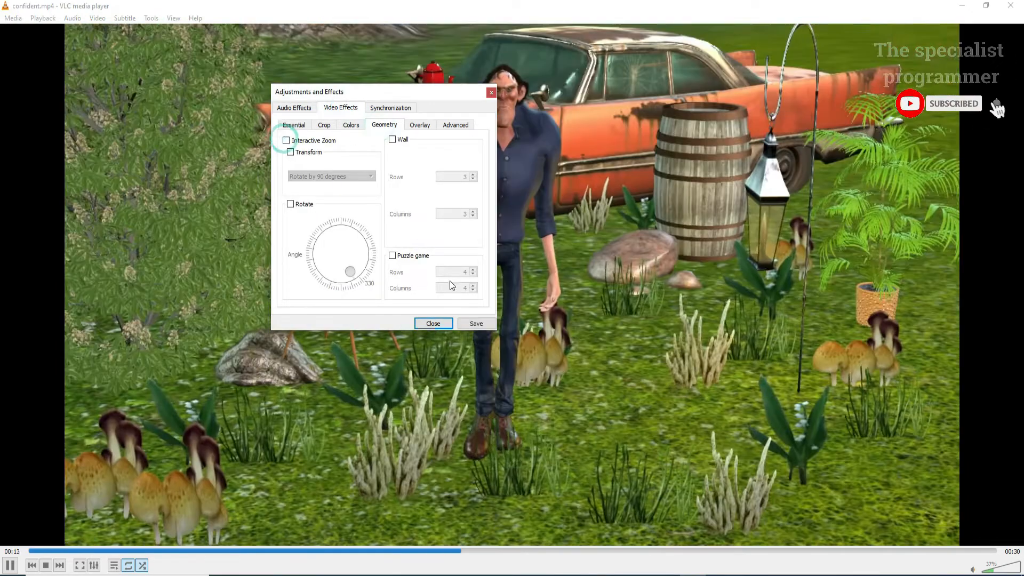
pyautogui.click(432, 323)
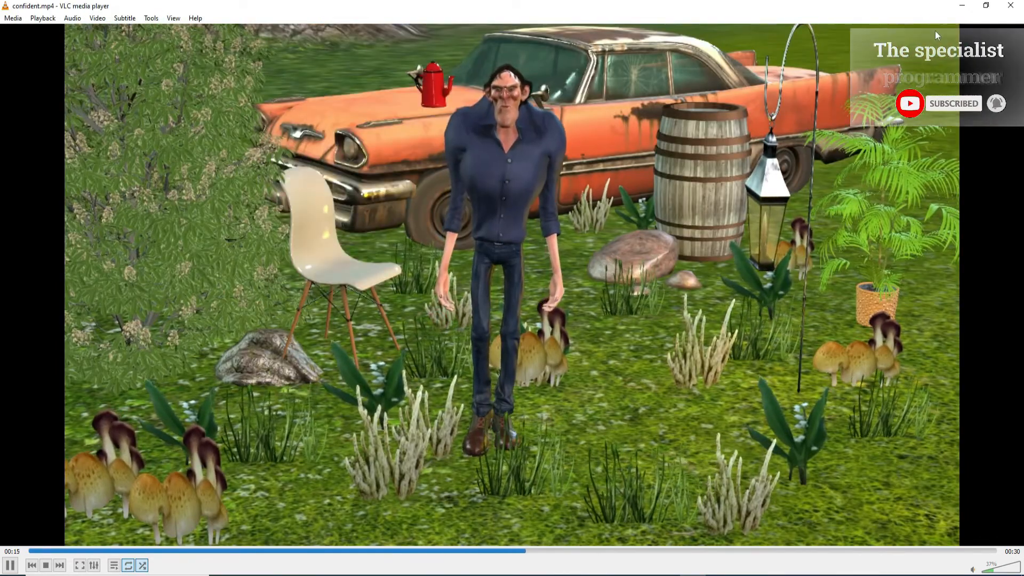